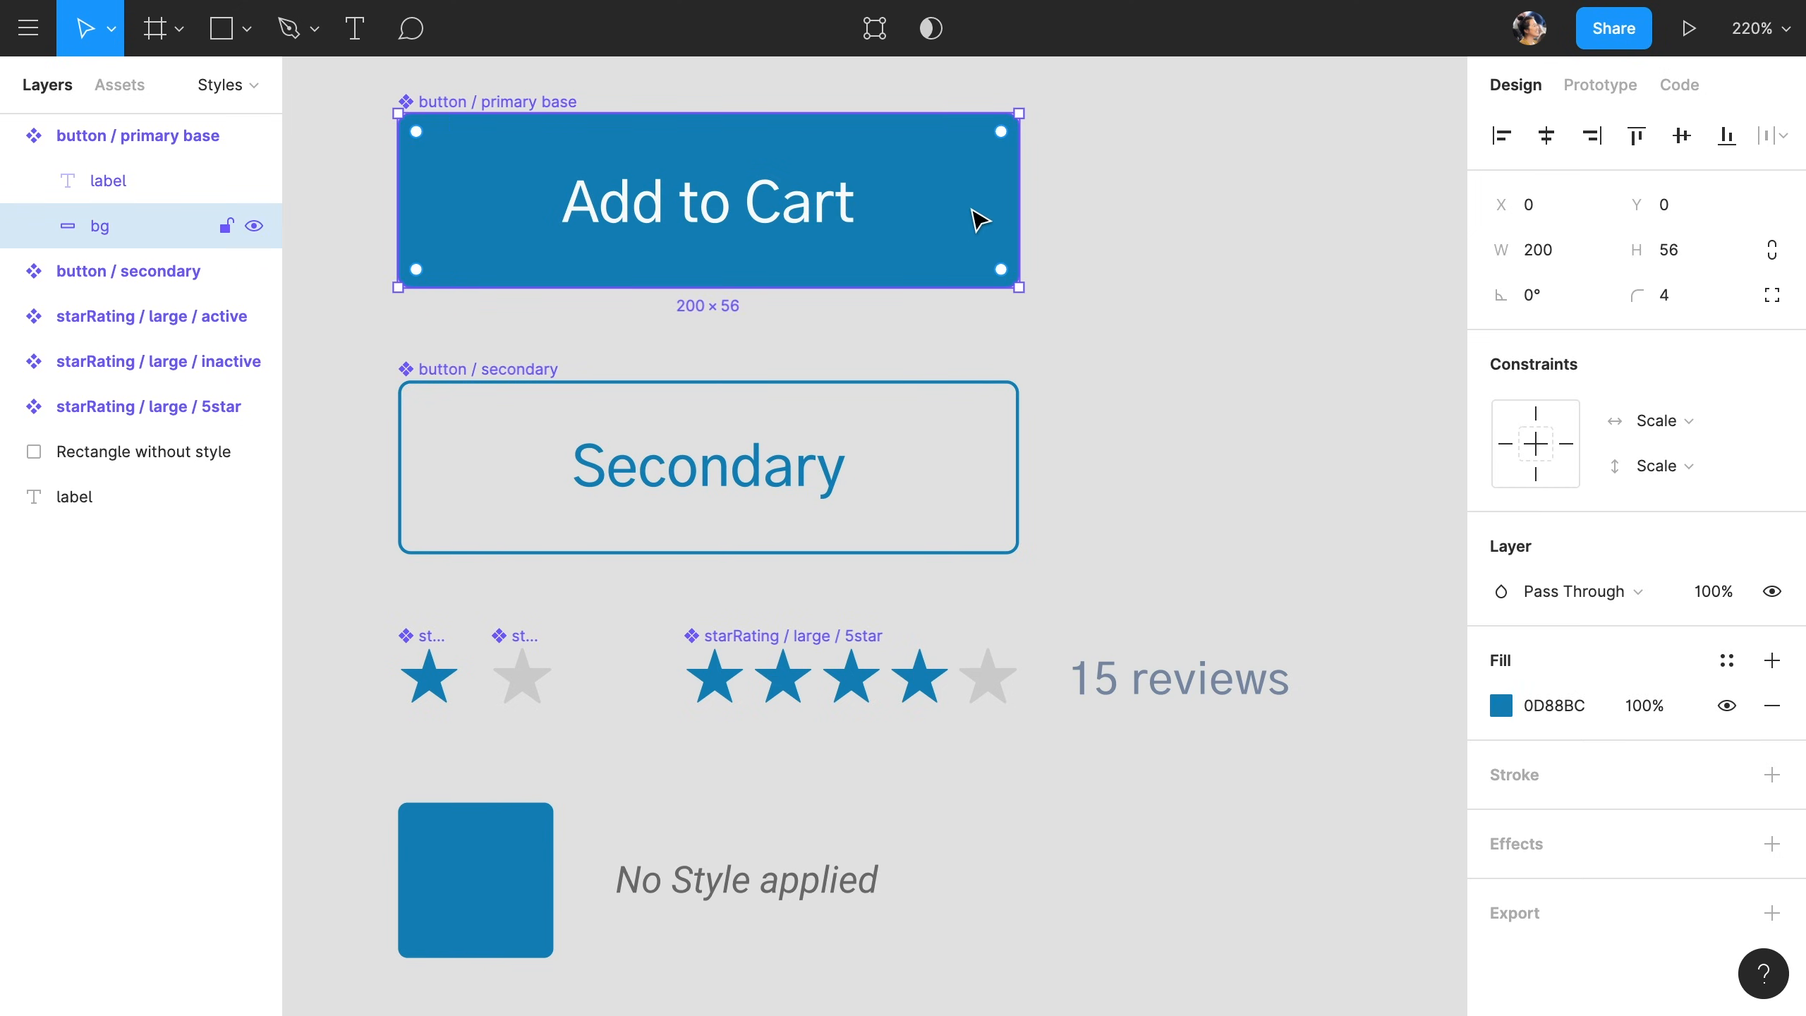
Step: Start a new color style from the primary button's blue background fill, naming it 'Primary Blue'
click(1726, 660)
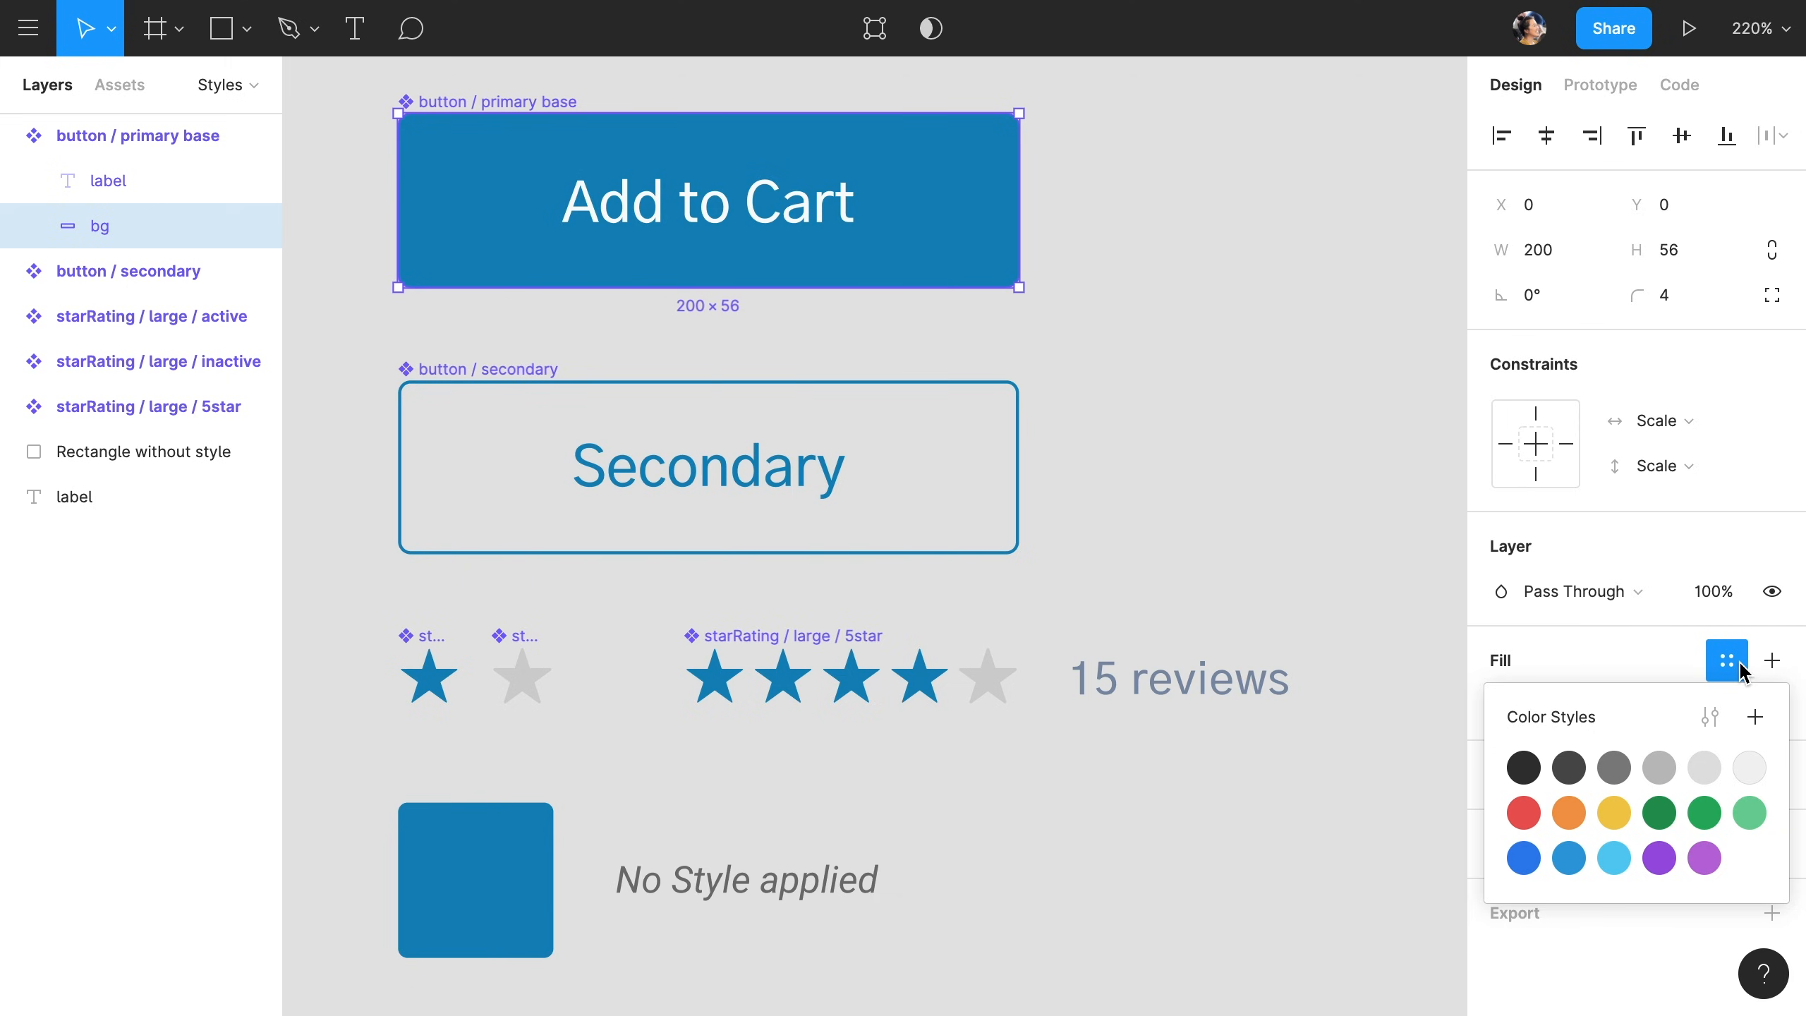
text(Primary Blue)
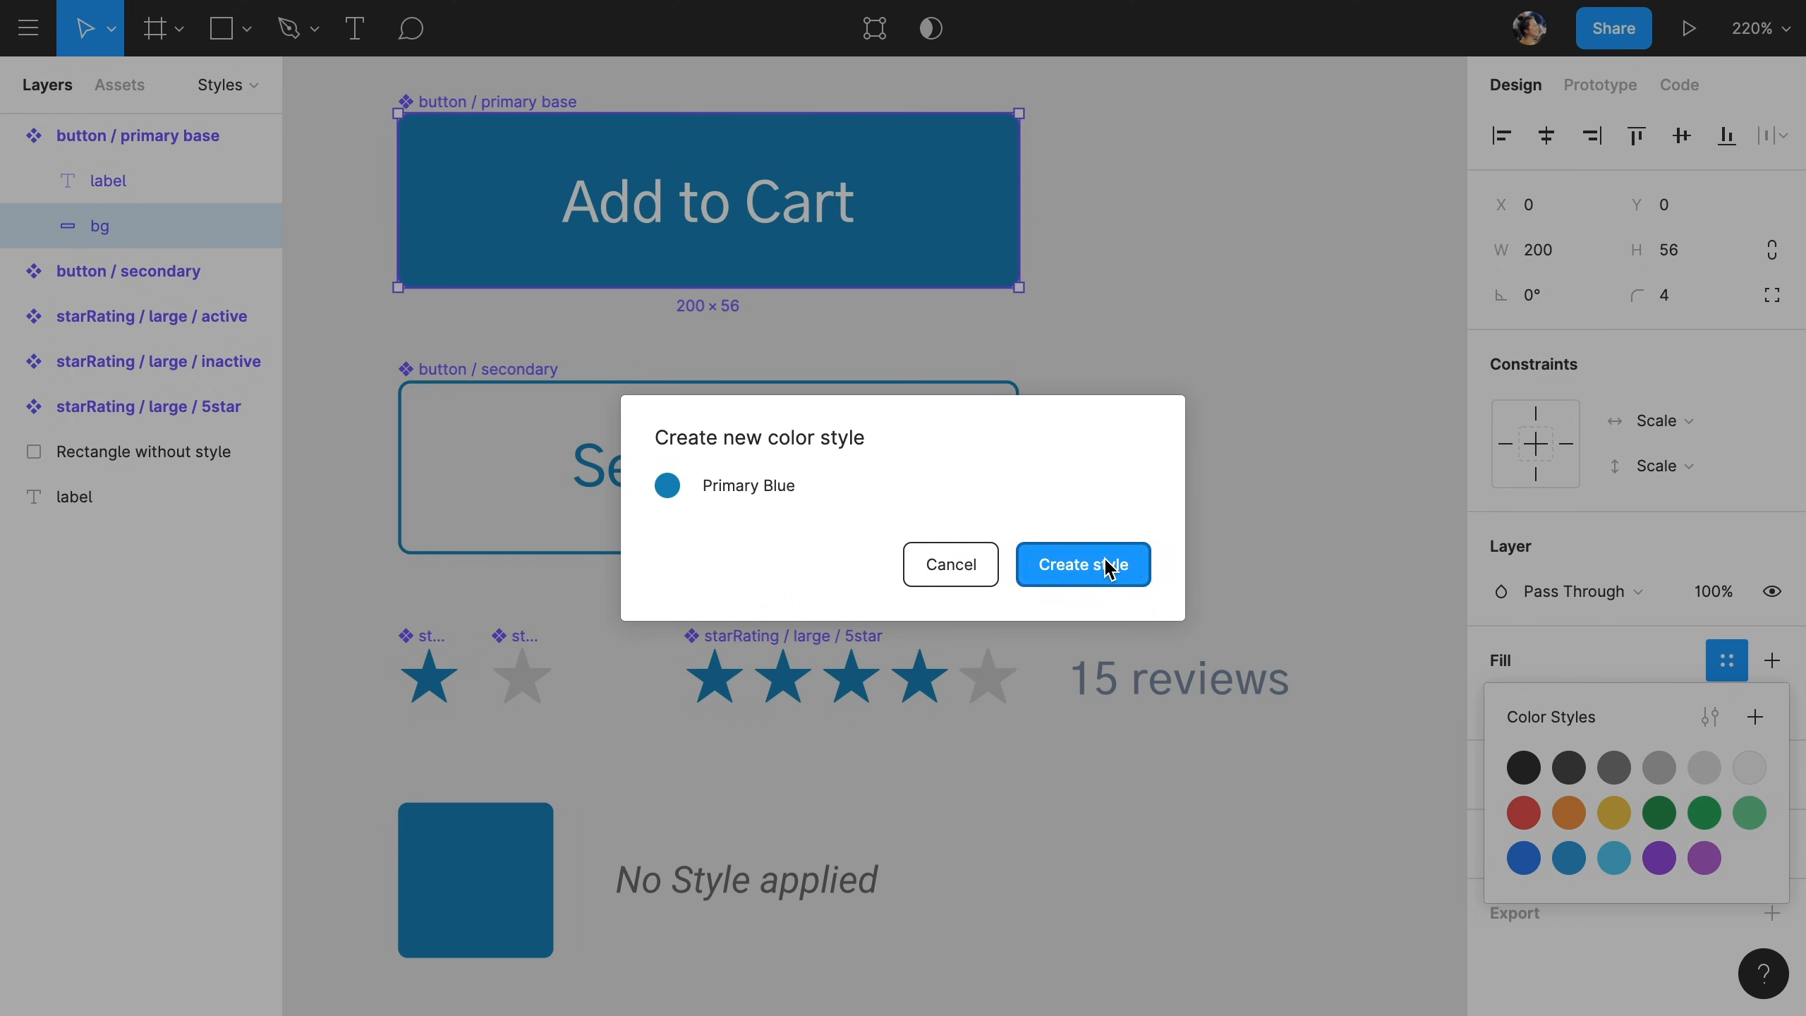
Step: Save the Primary Blue style and apply it to the secondary button outline and label text
click(1080, 564)
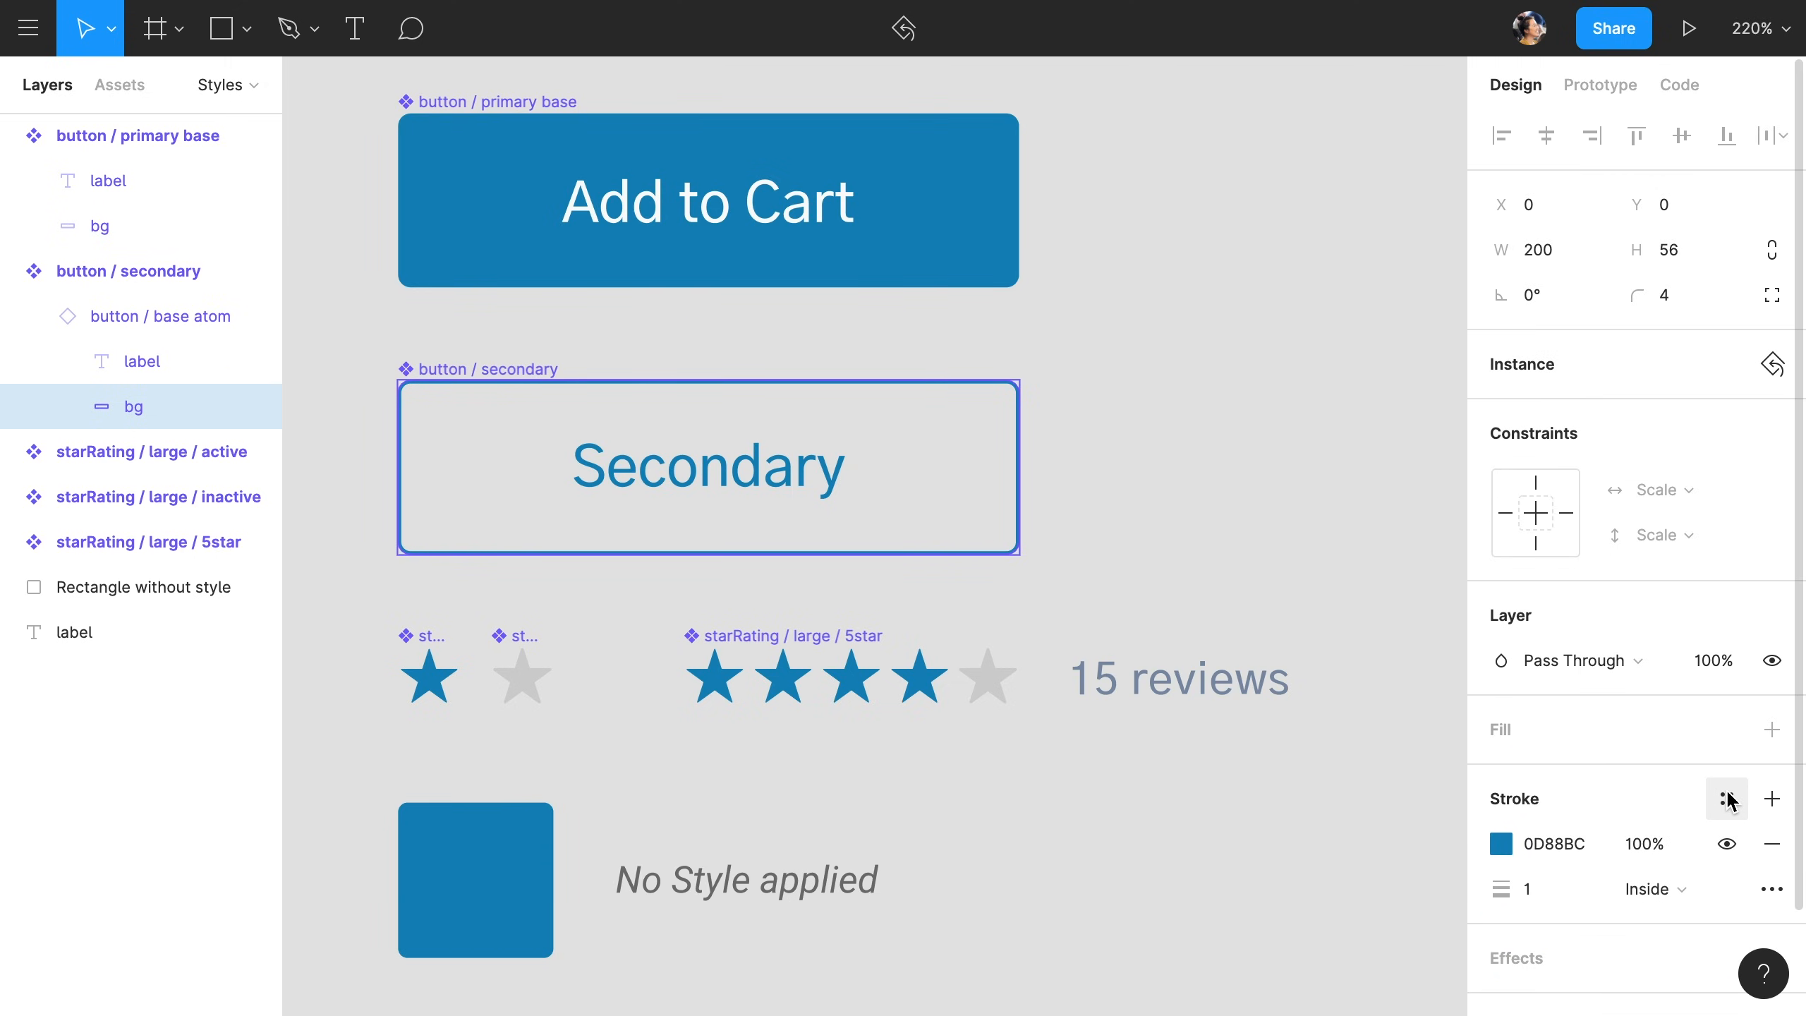
click(1727, 798)
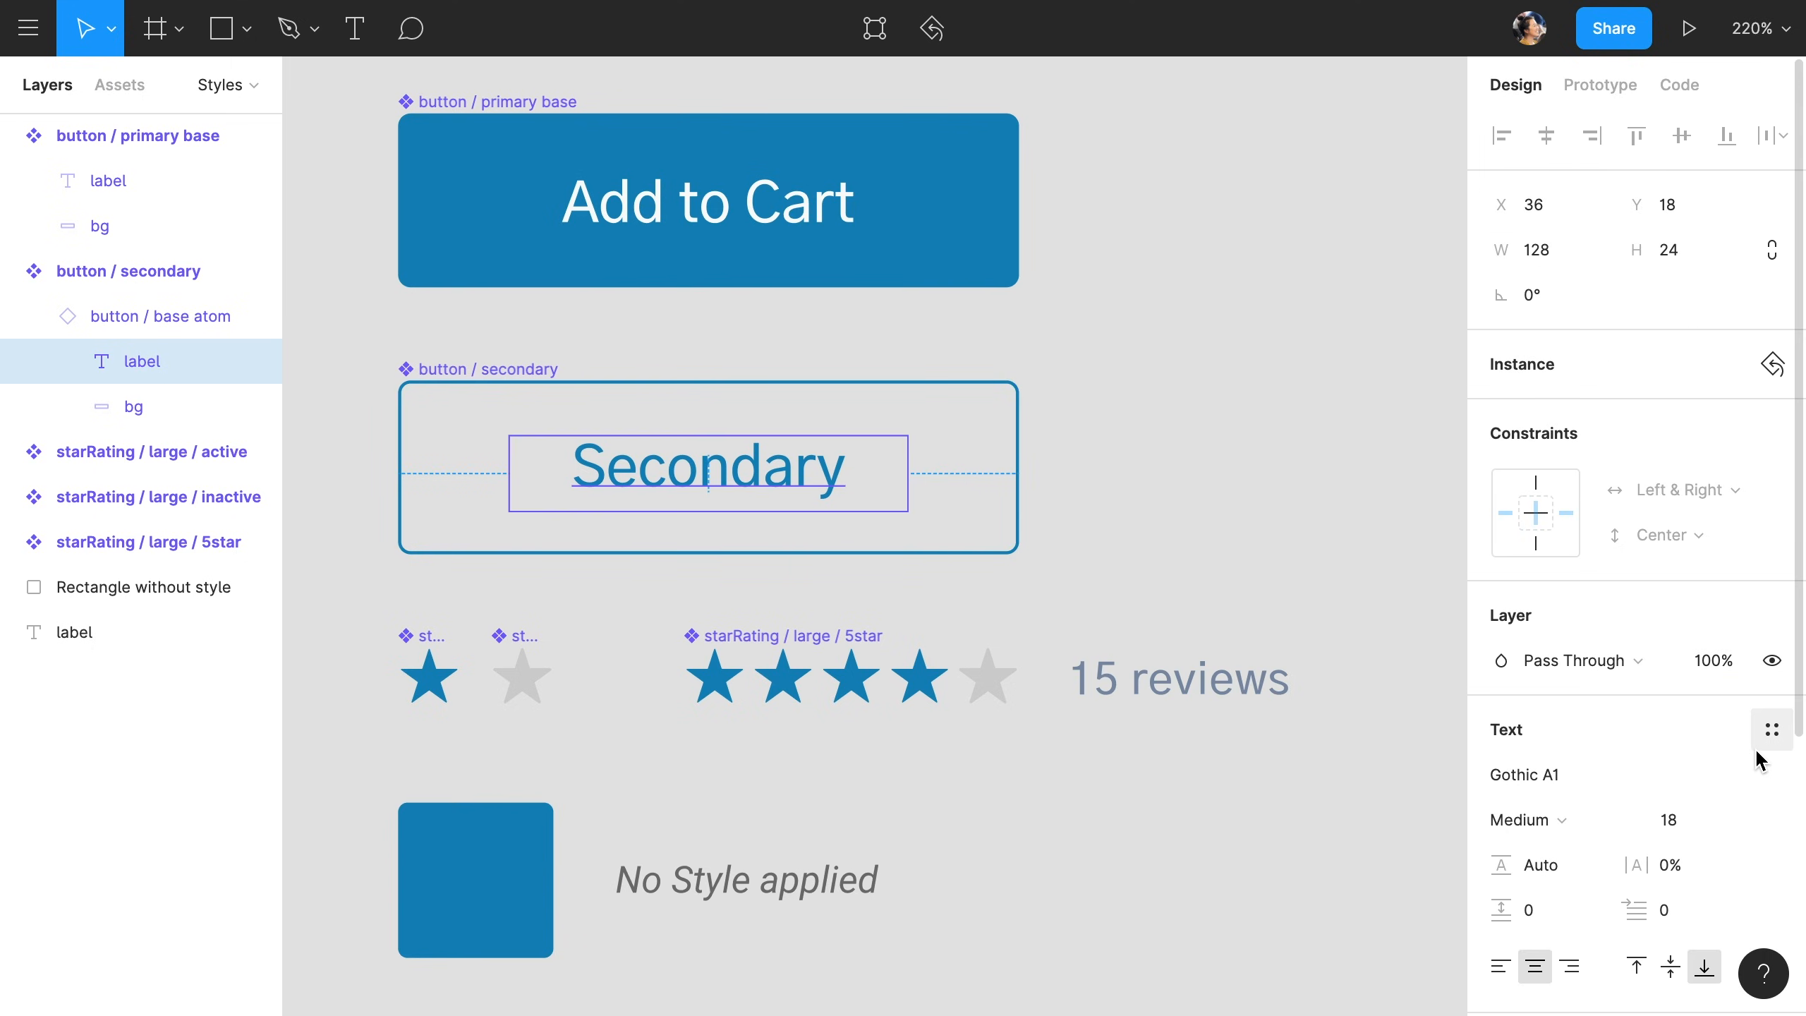
click(1726, 642)
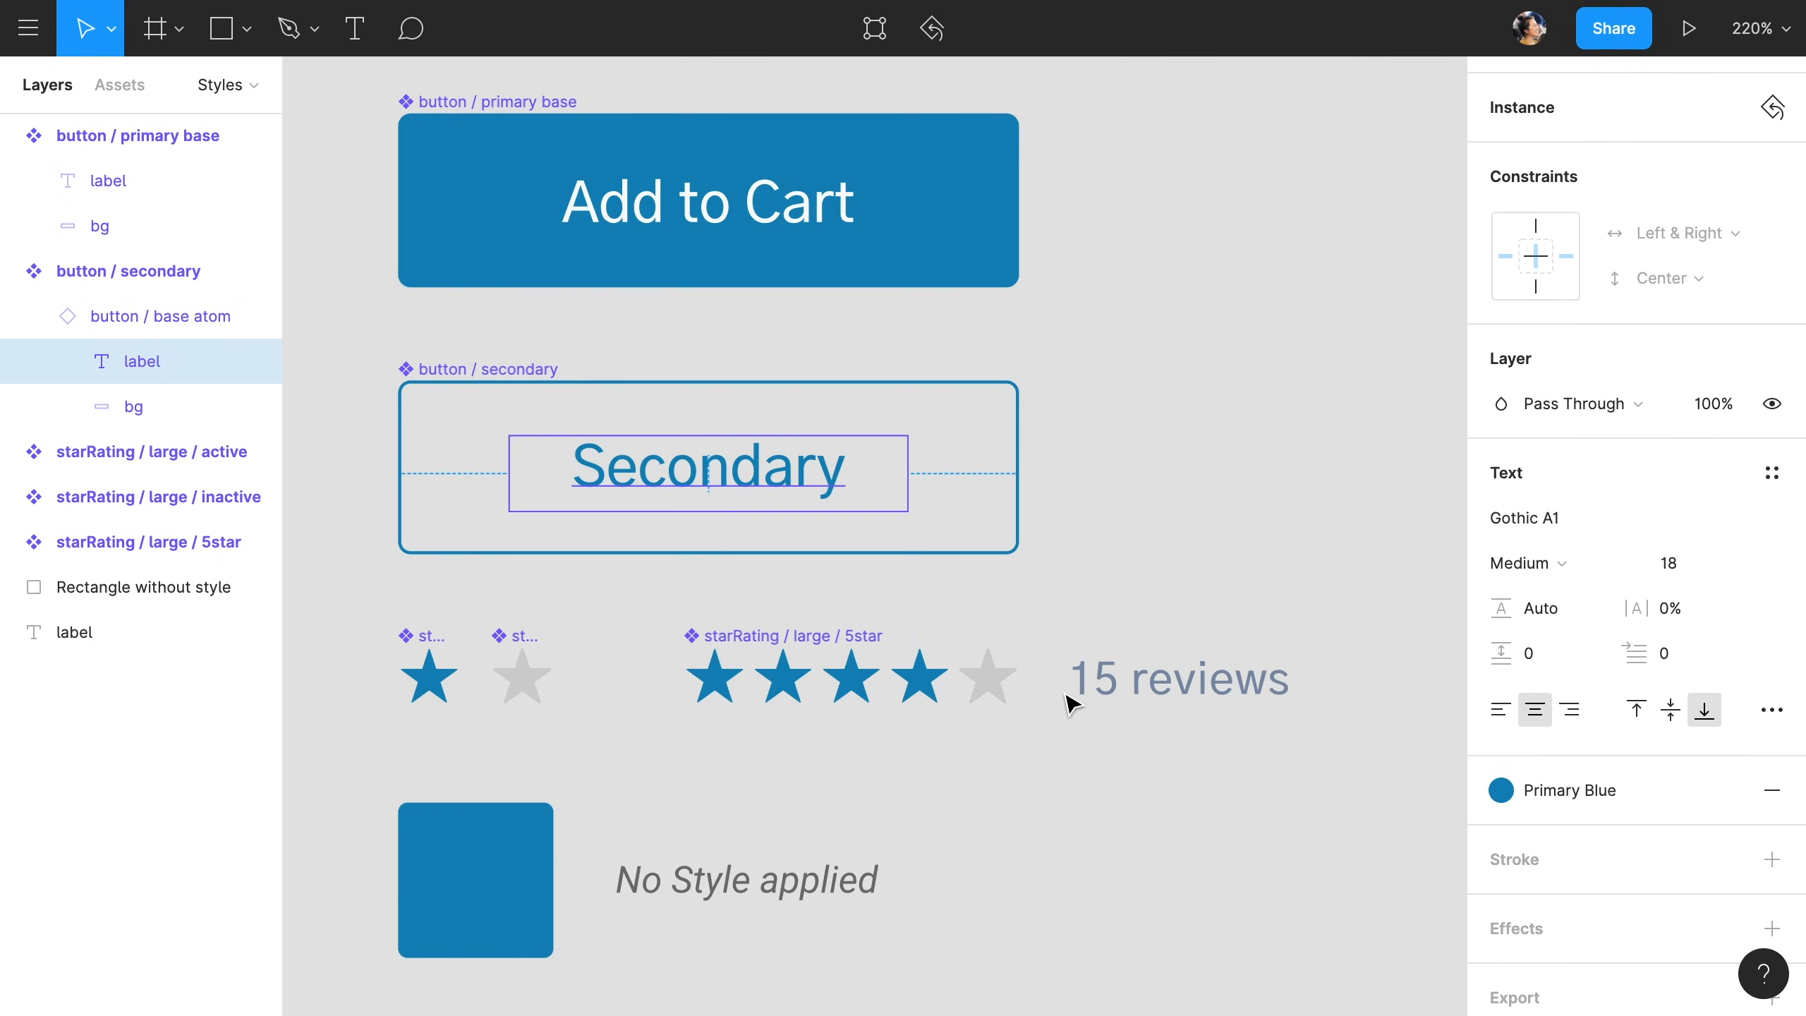
Step: Apply the Primary Blue style to the active star's fill
click(426, 677)
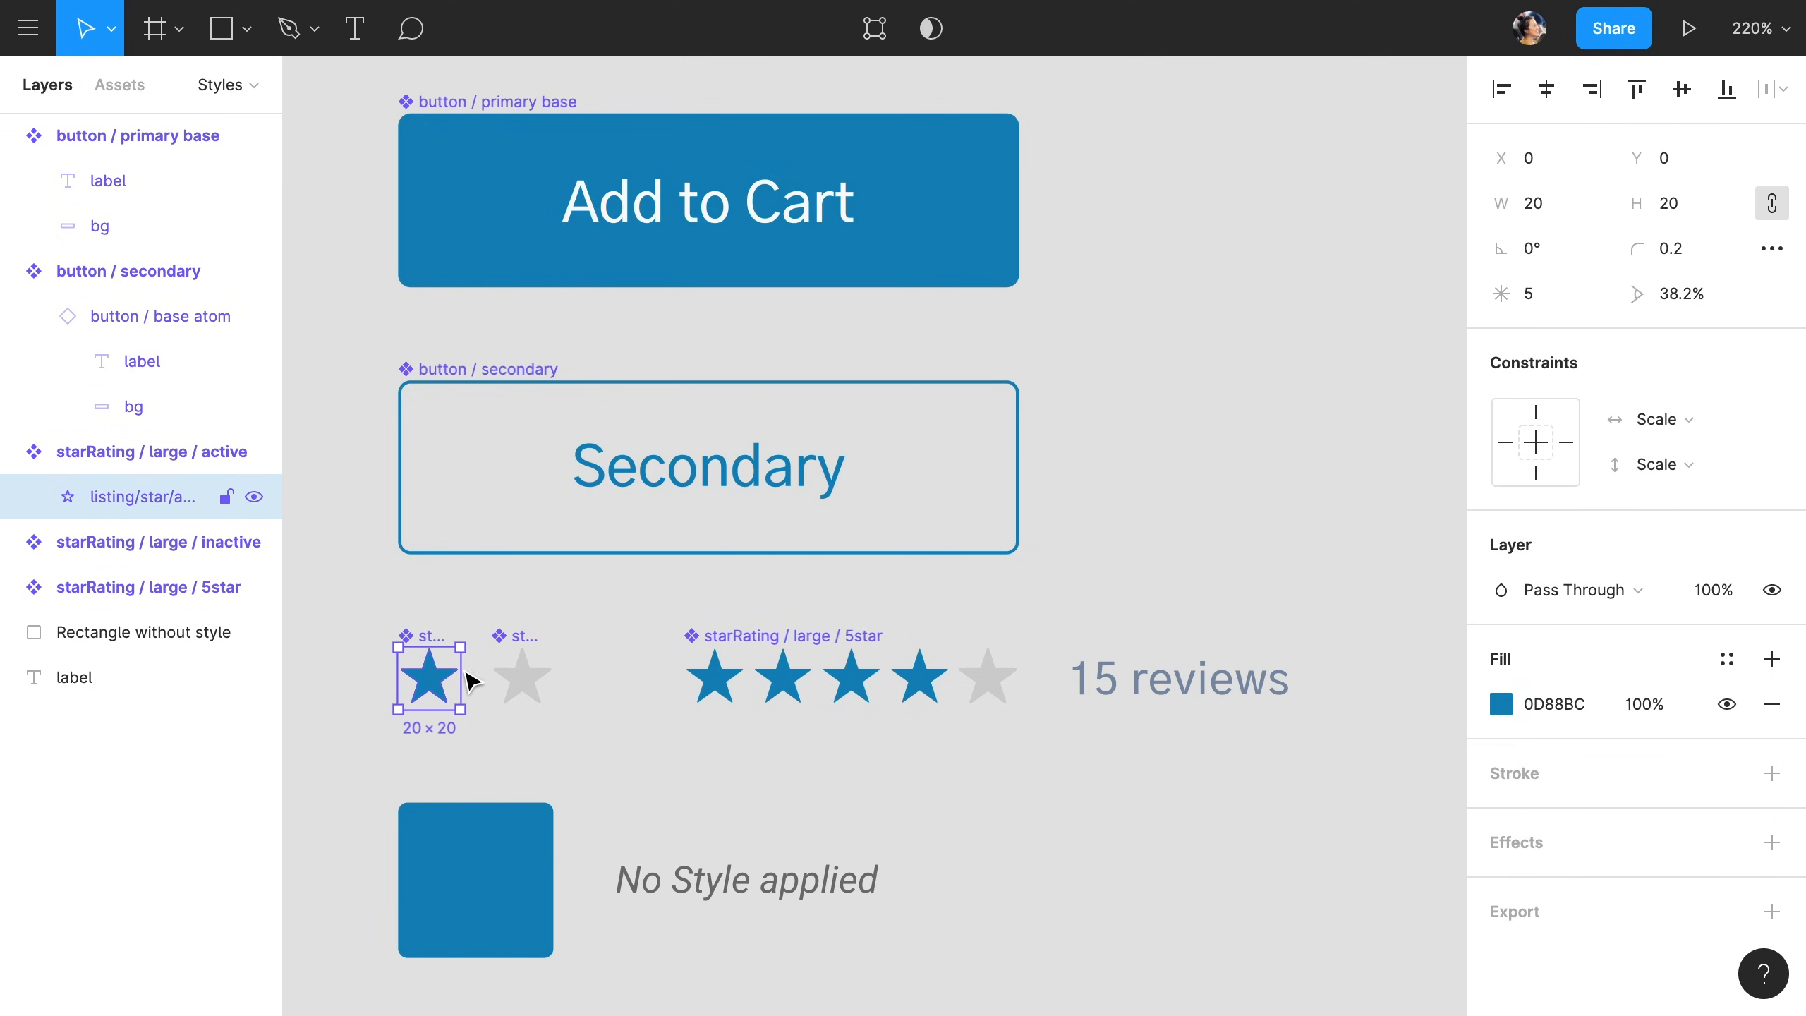
click(1726, 643)
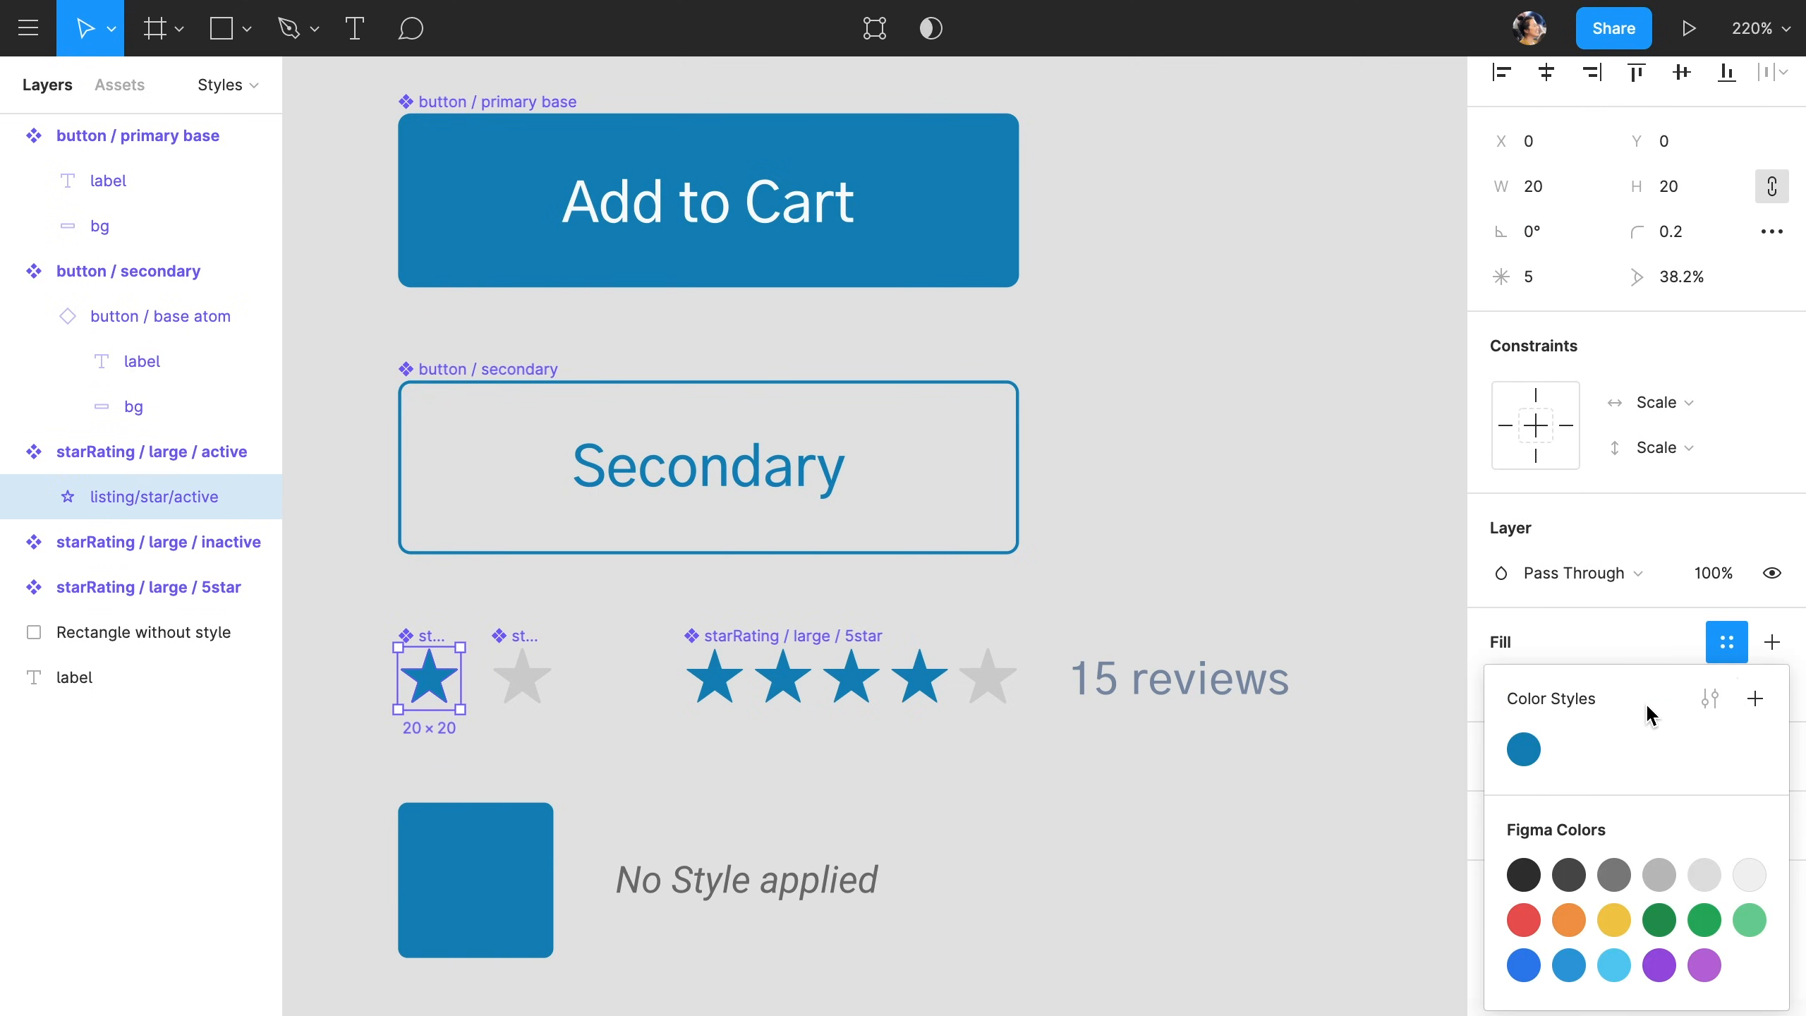
click(1523, 748)
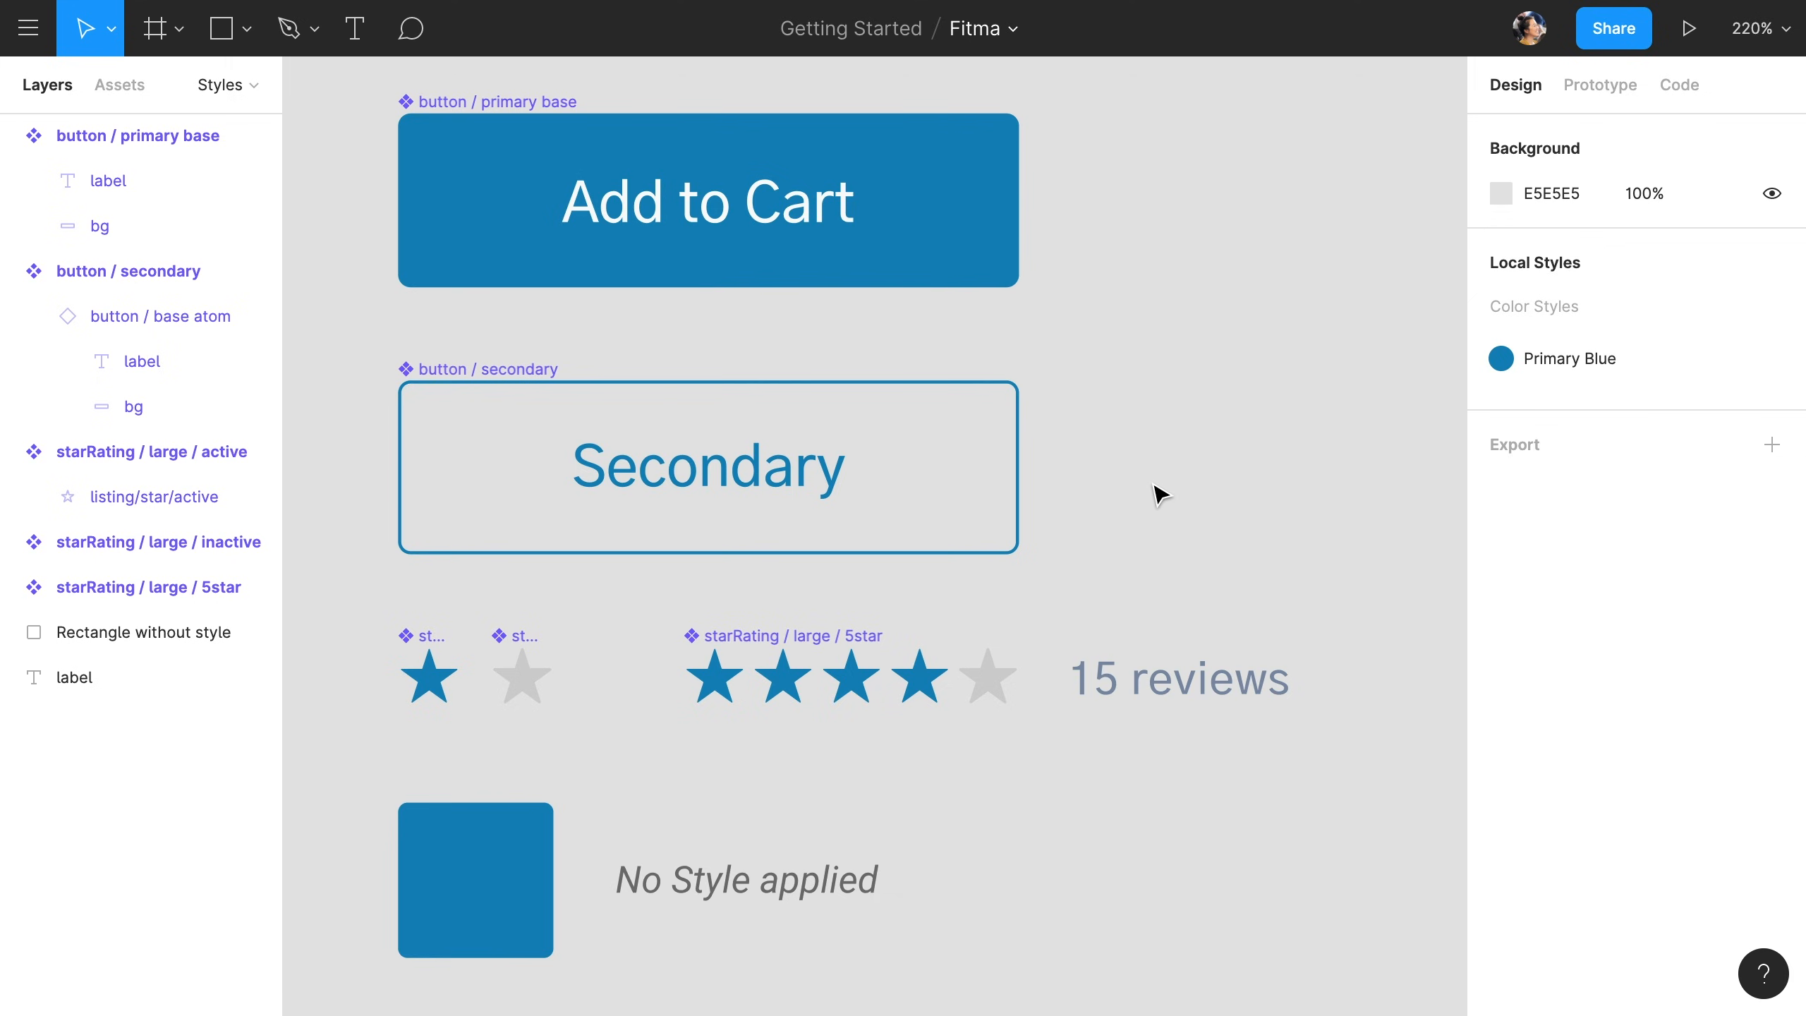
mouse_move(1750, 378)
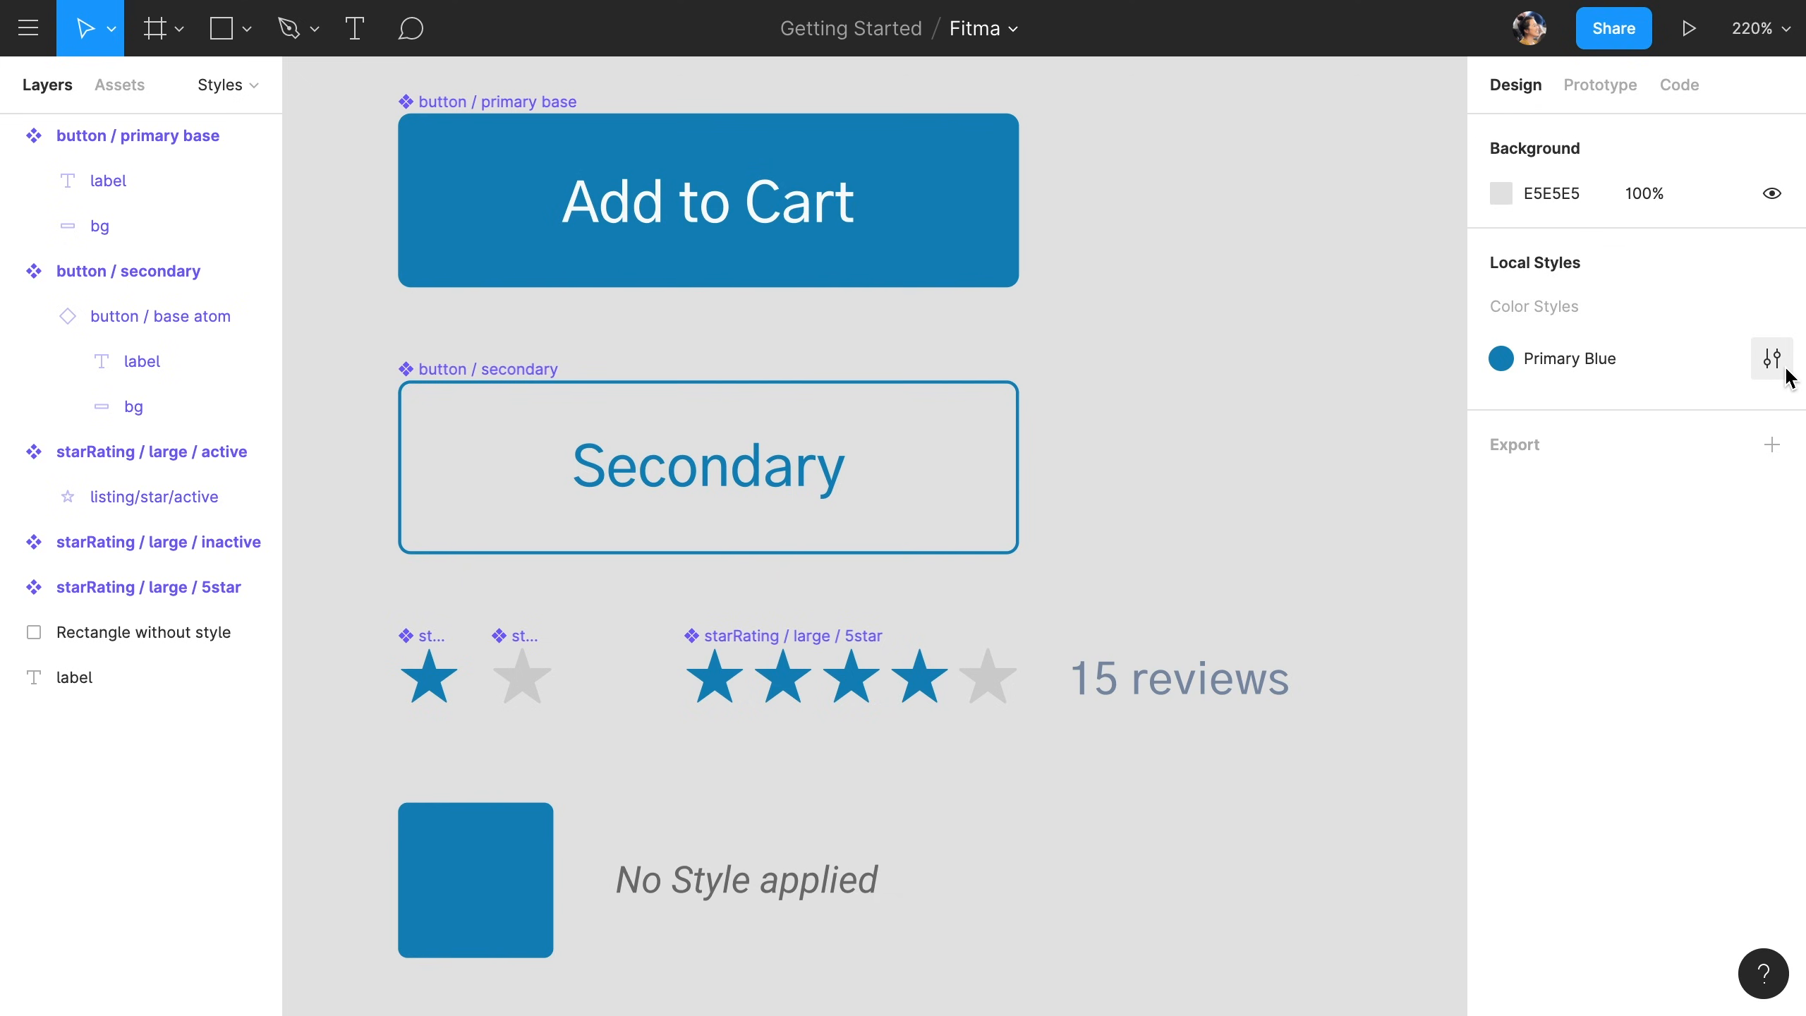
Step: Edit the Primary Blue style's hue and tone to the soft salmon pink DF9187
click(1772, 358)
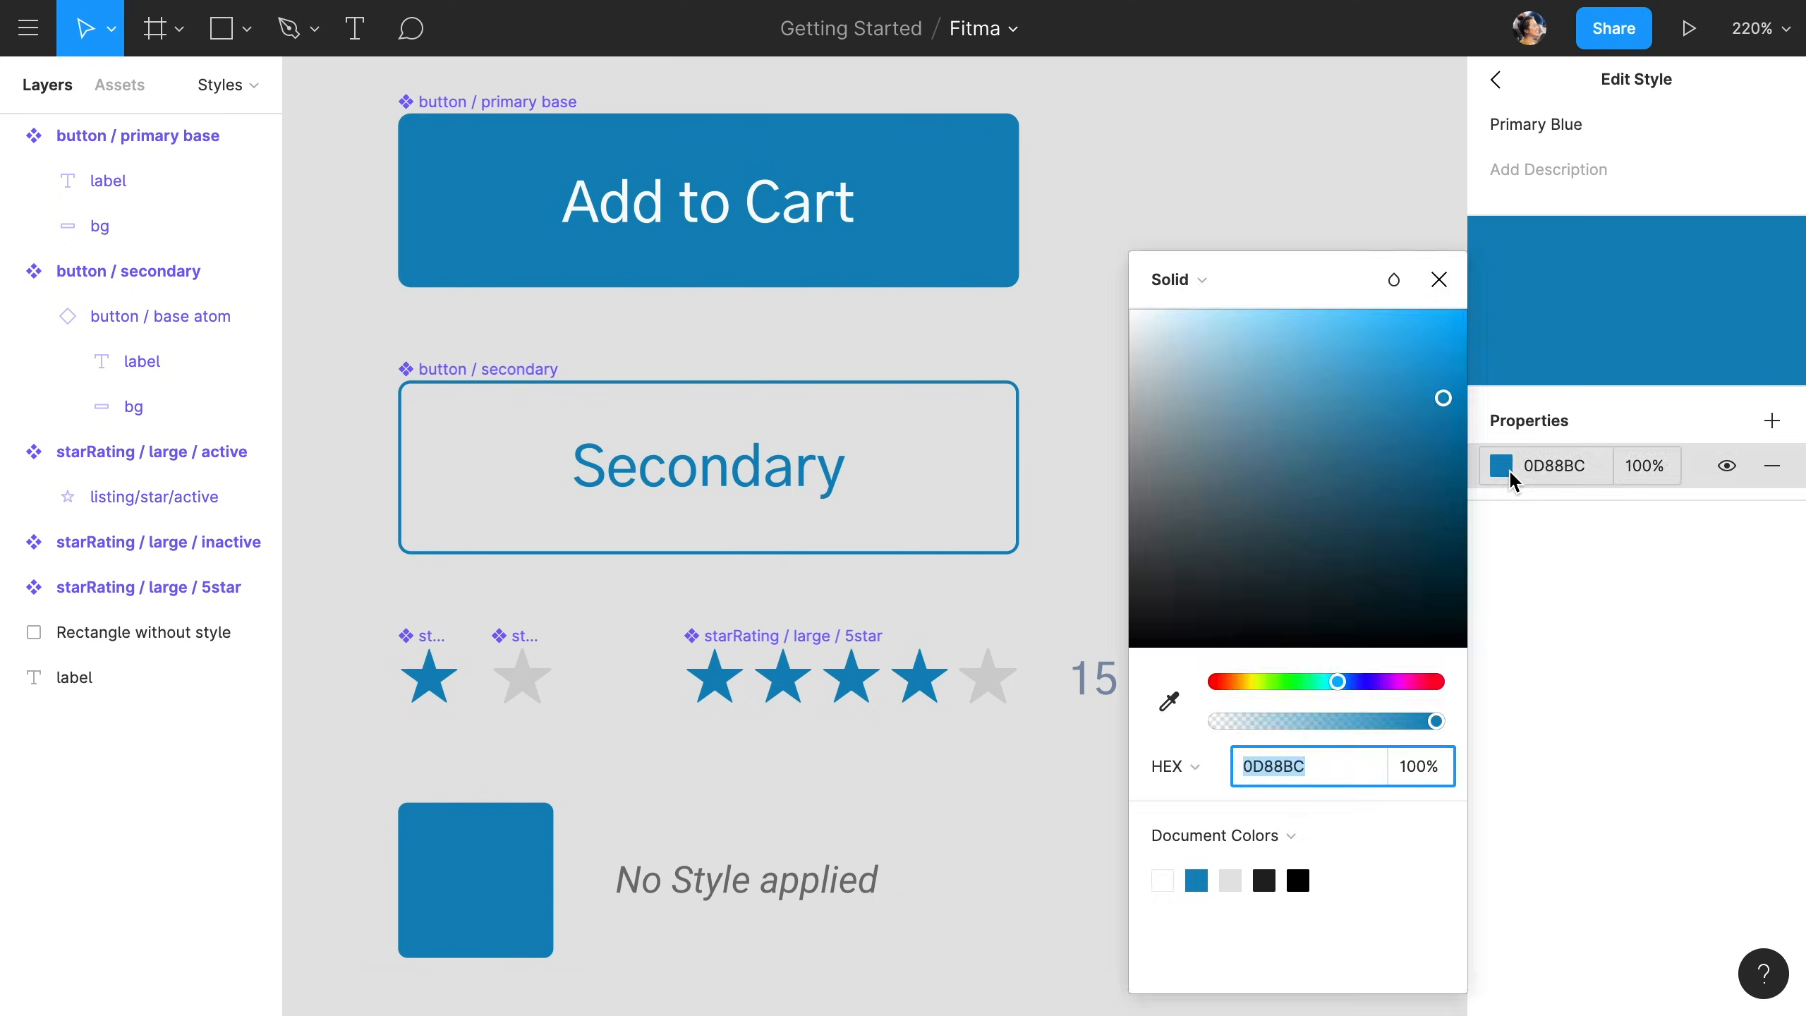
drag(1340, 681, 1353, 680)
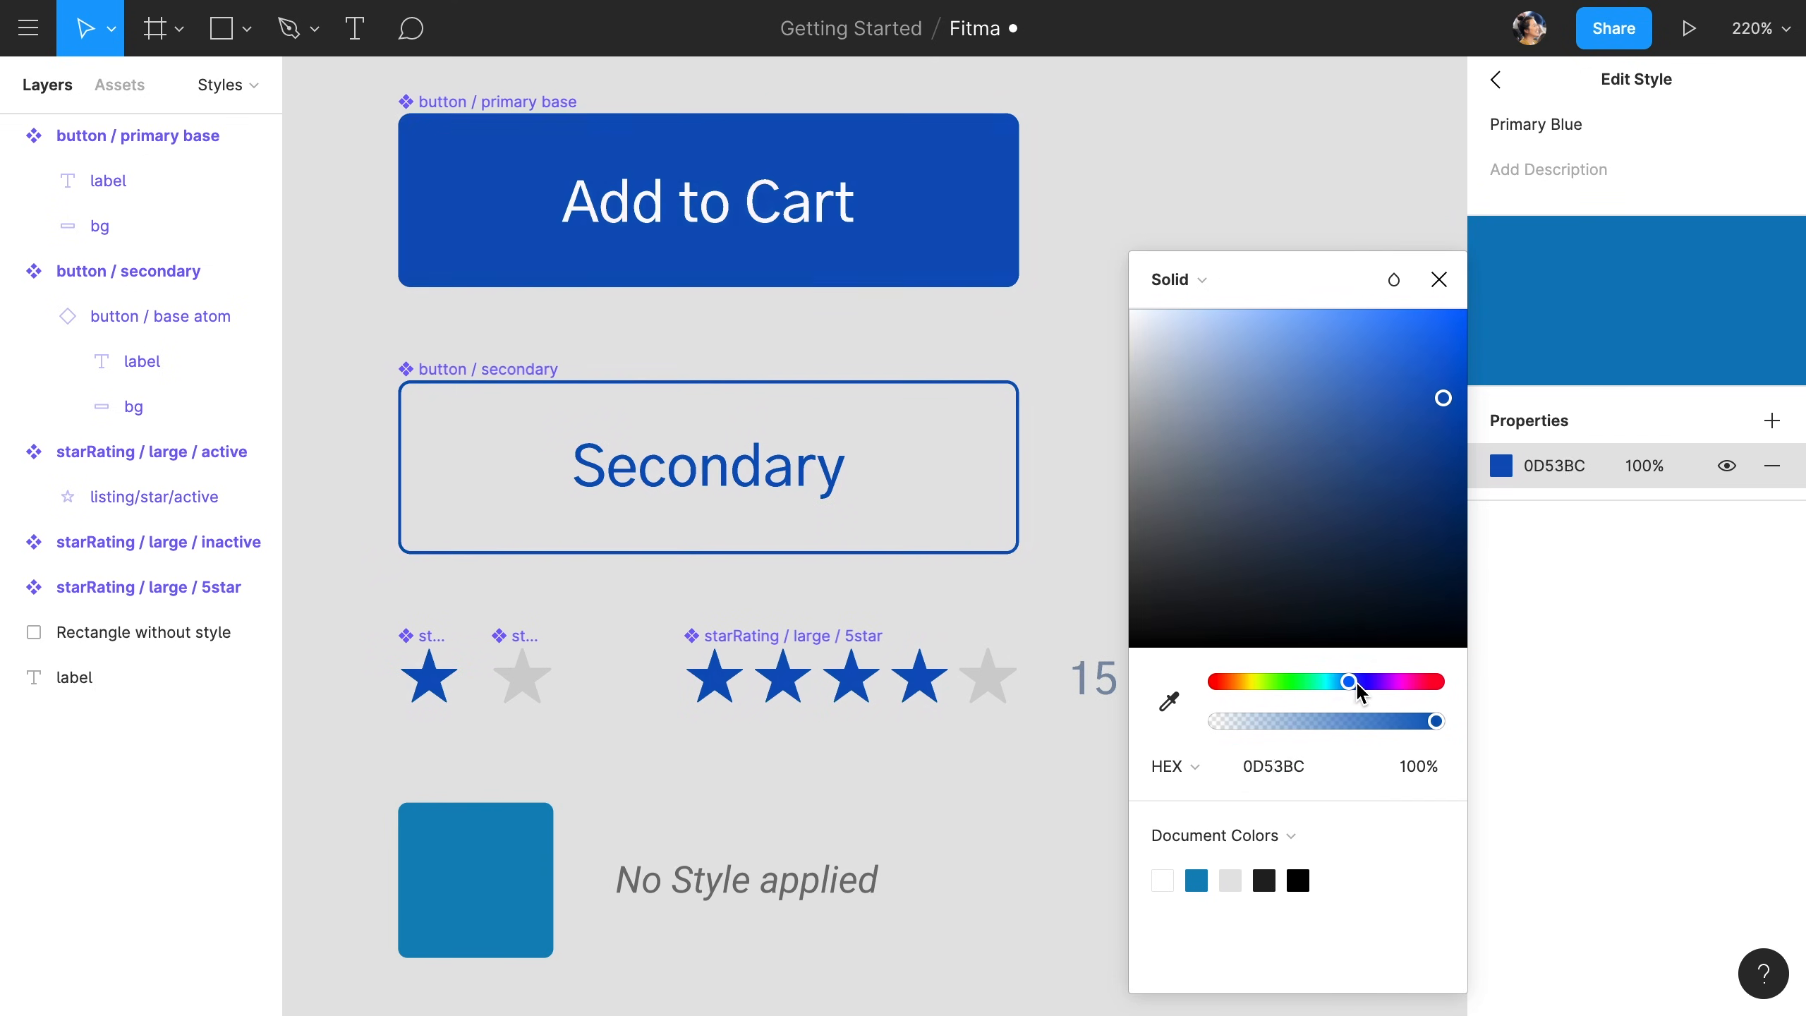
drag(1357, 681, 1437, 680)
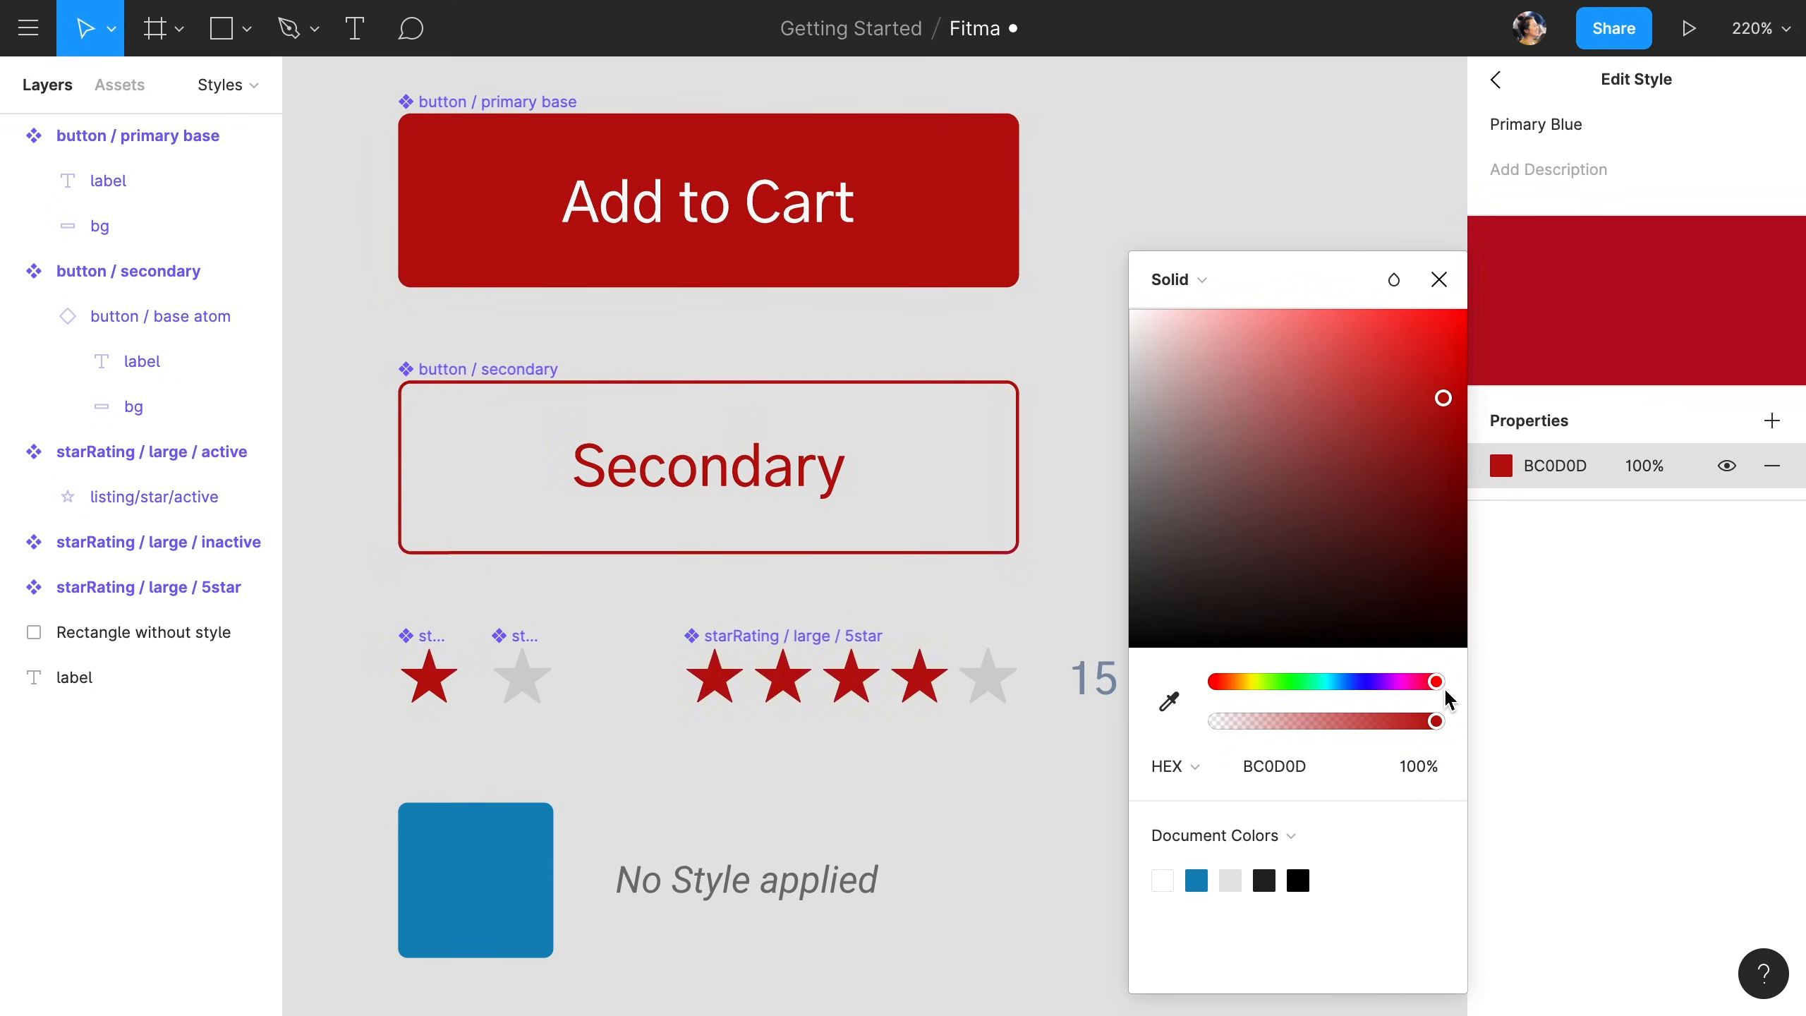
drag(1436, 681, 1313, 680)
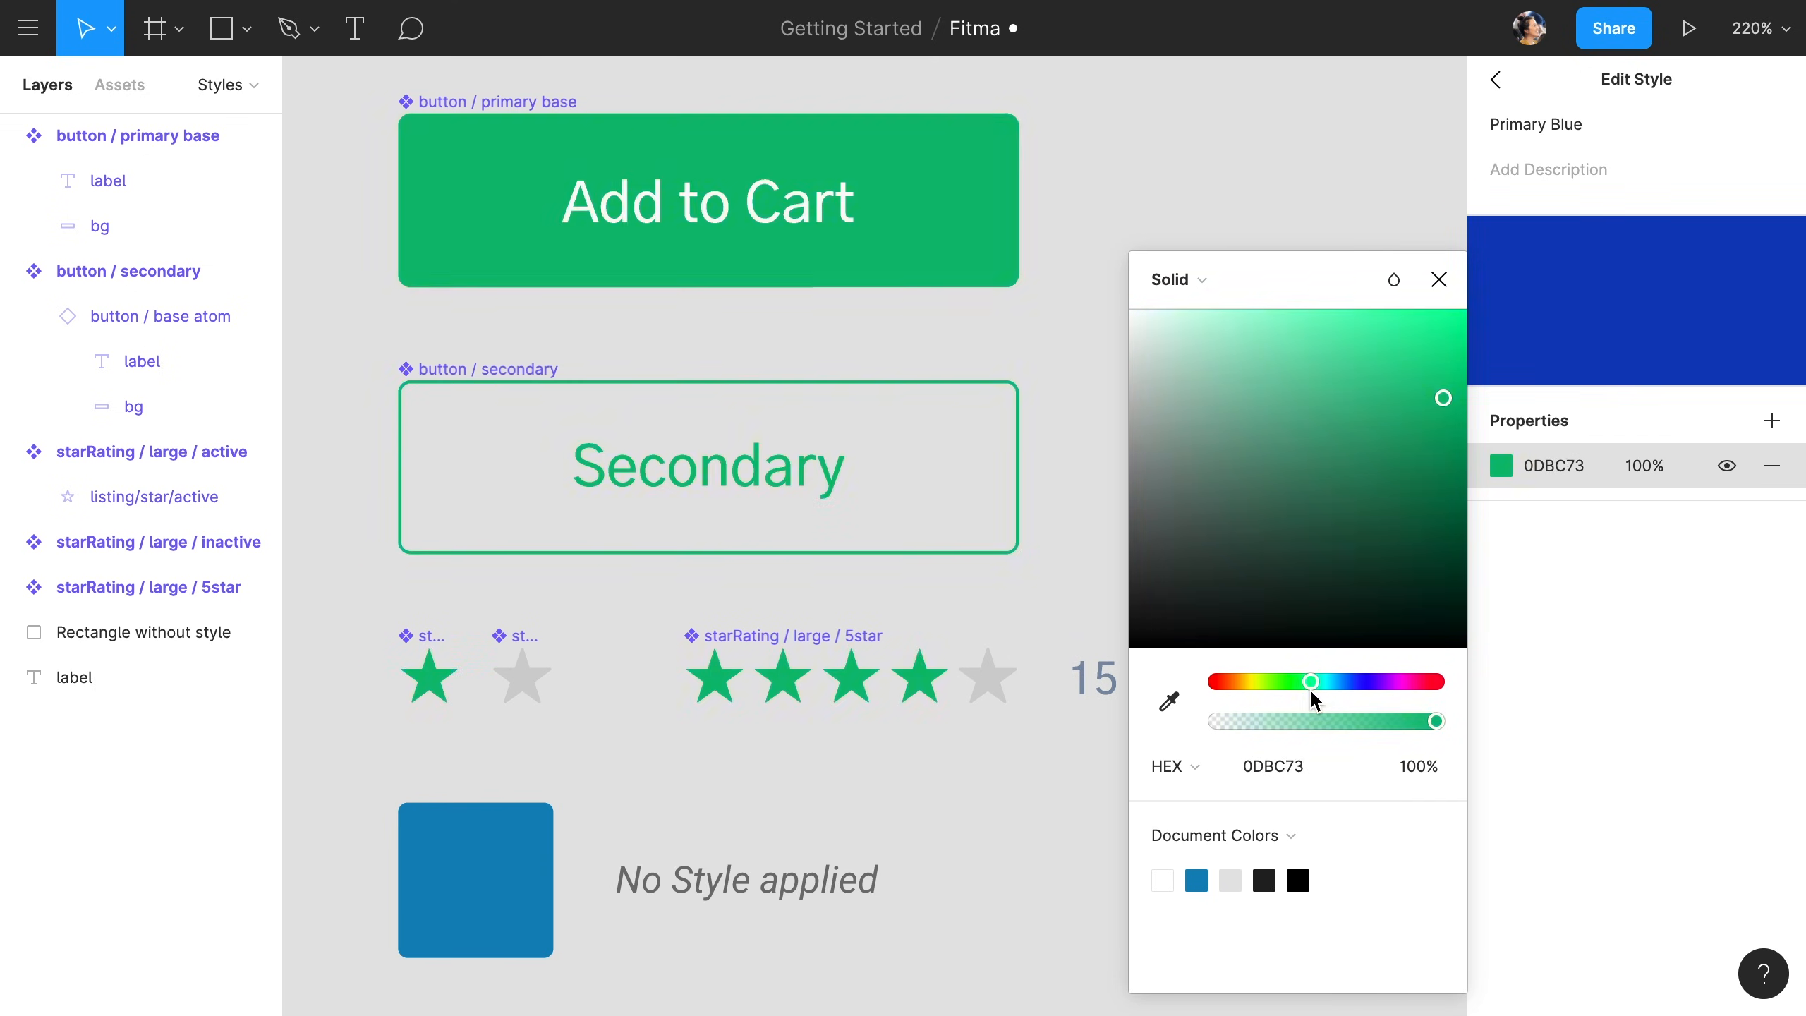
drag(1312, 681, 1227, 681)
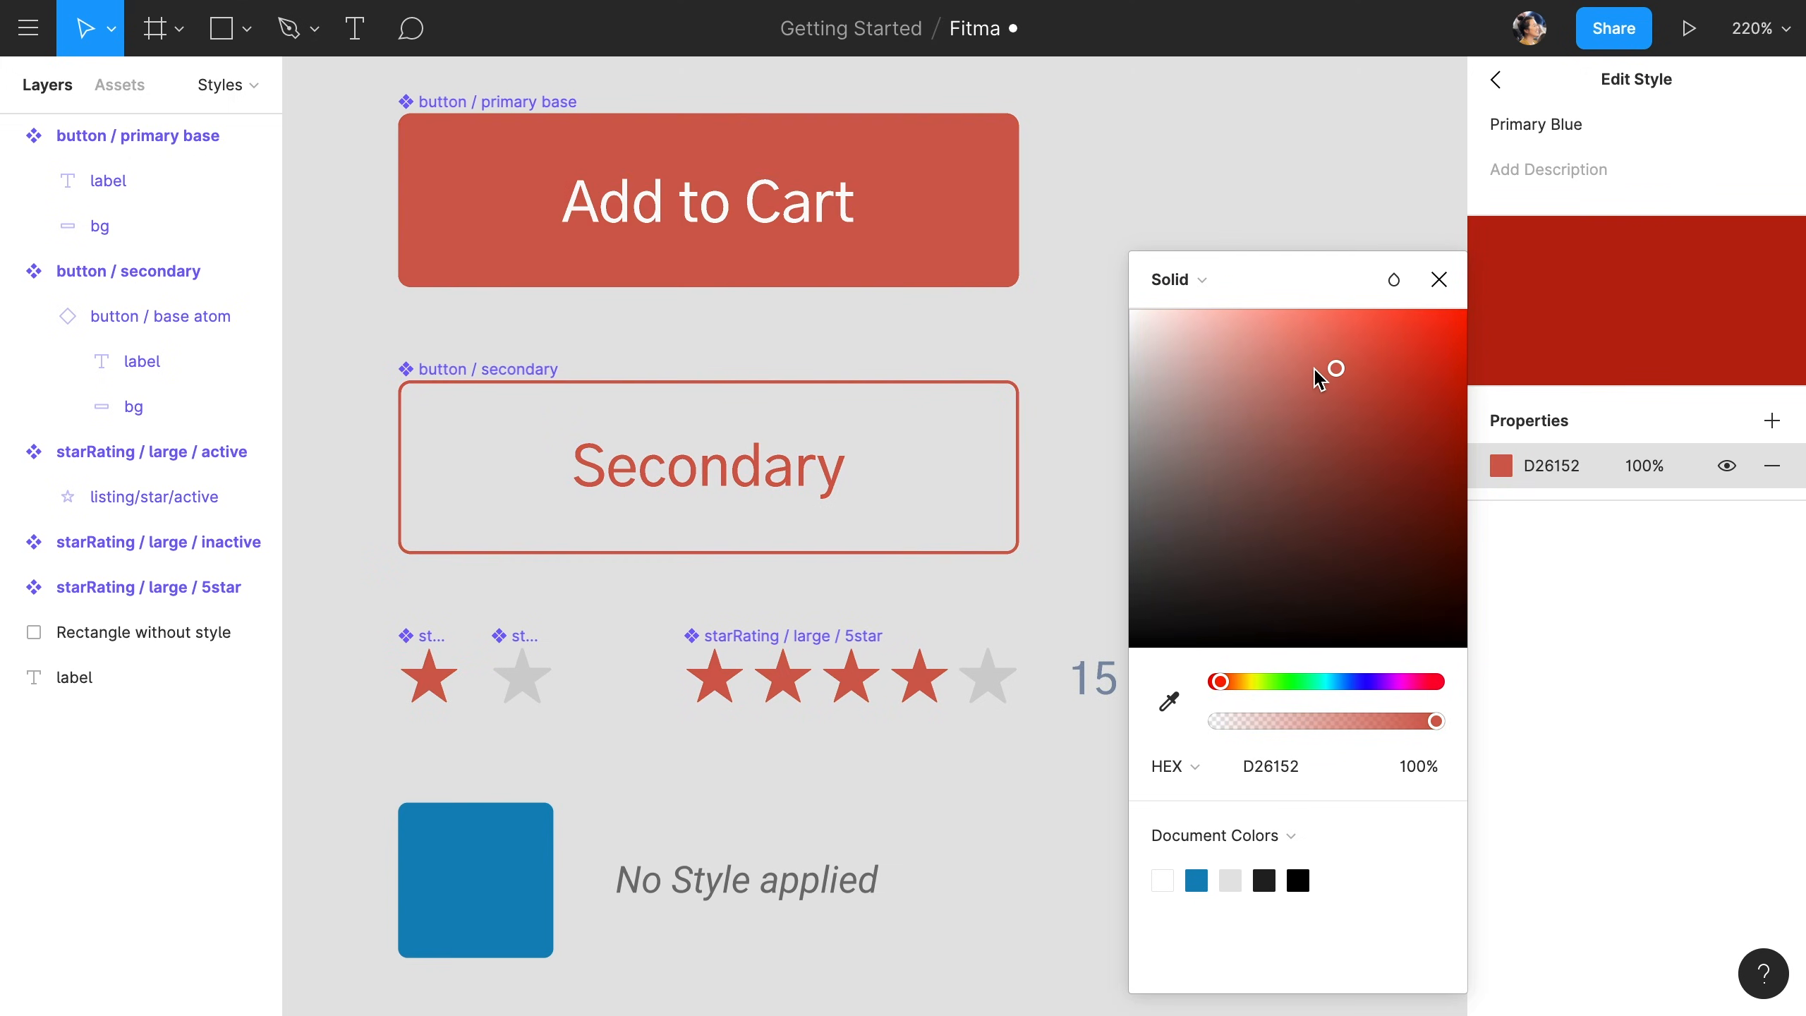
drag(1337, 368, 1247, 404)
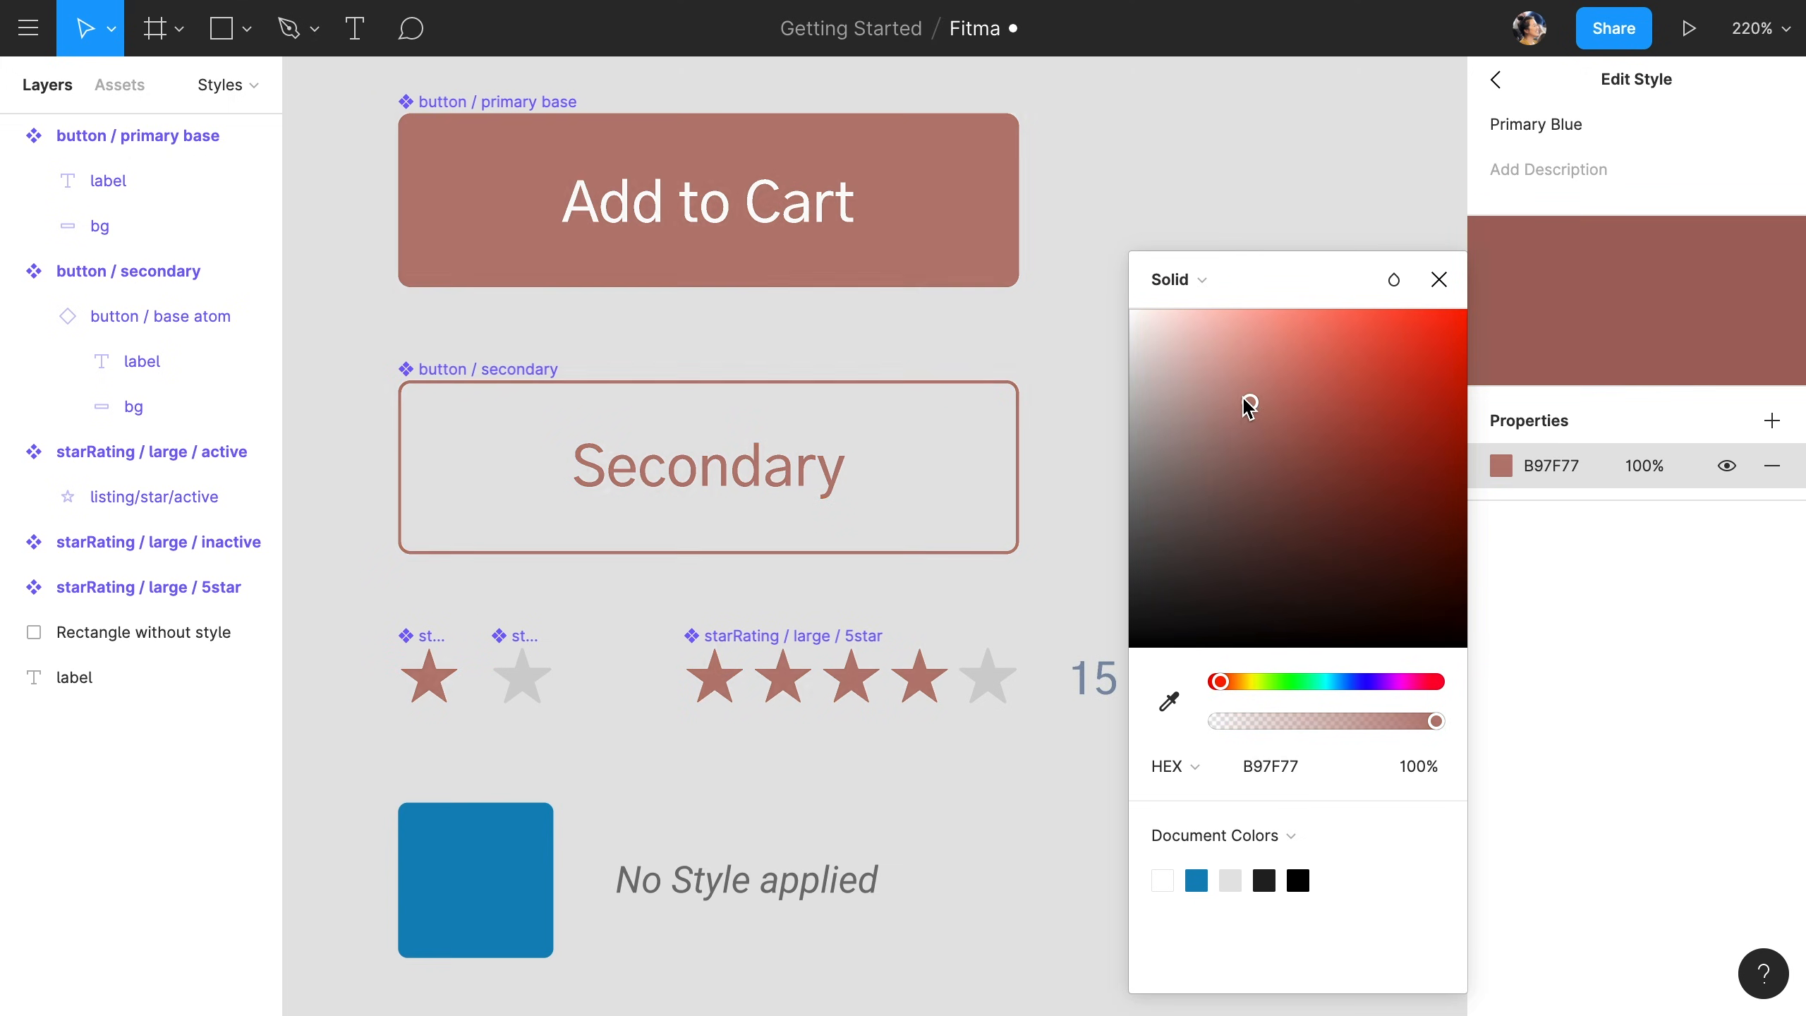
drag(1248, 407, 1260, 354)
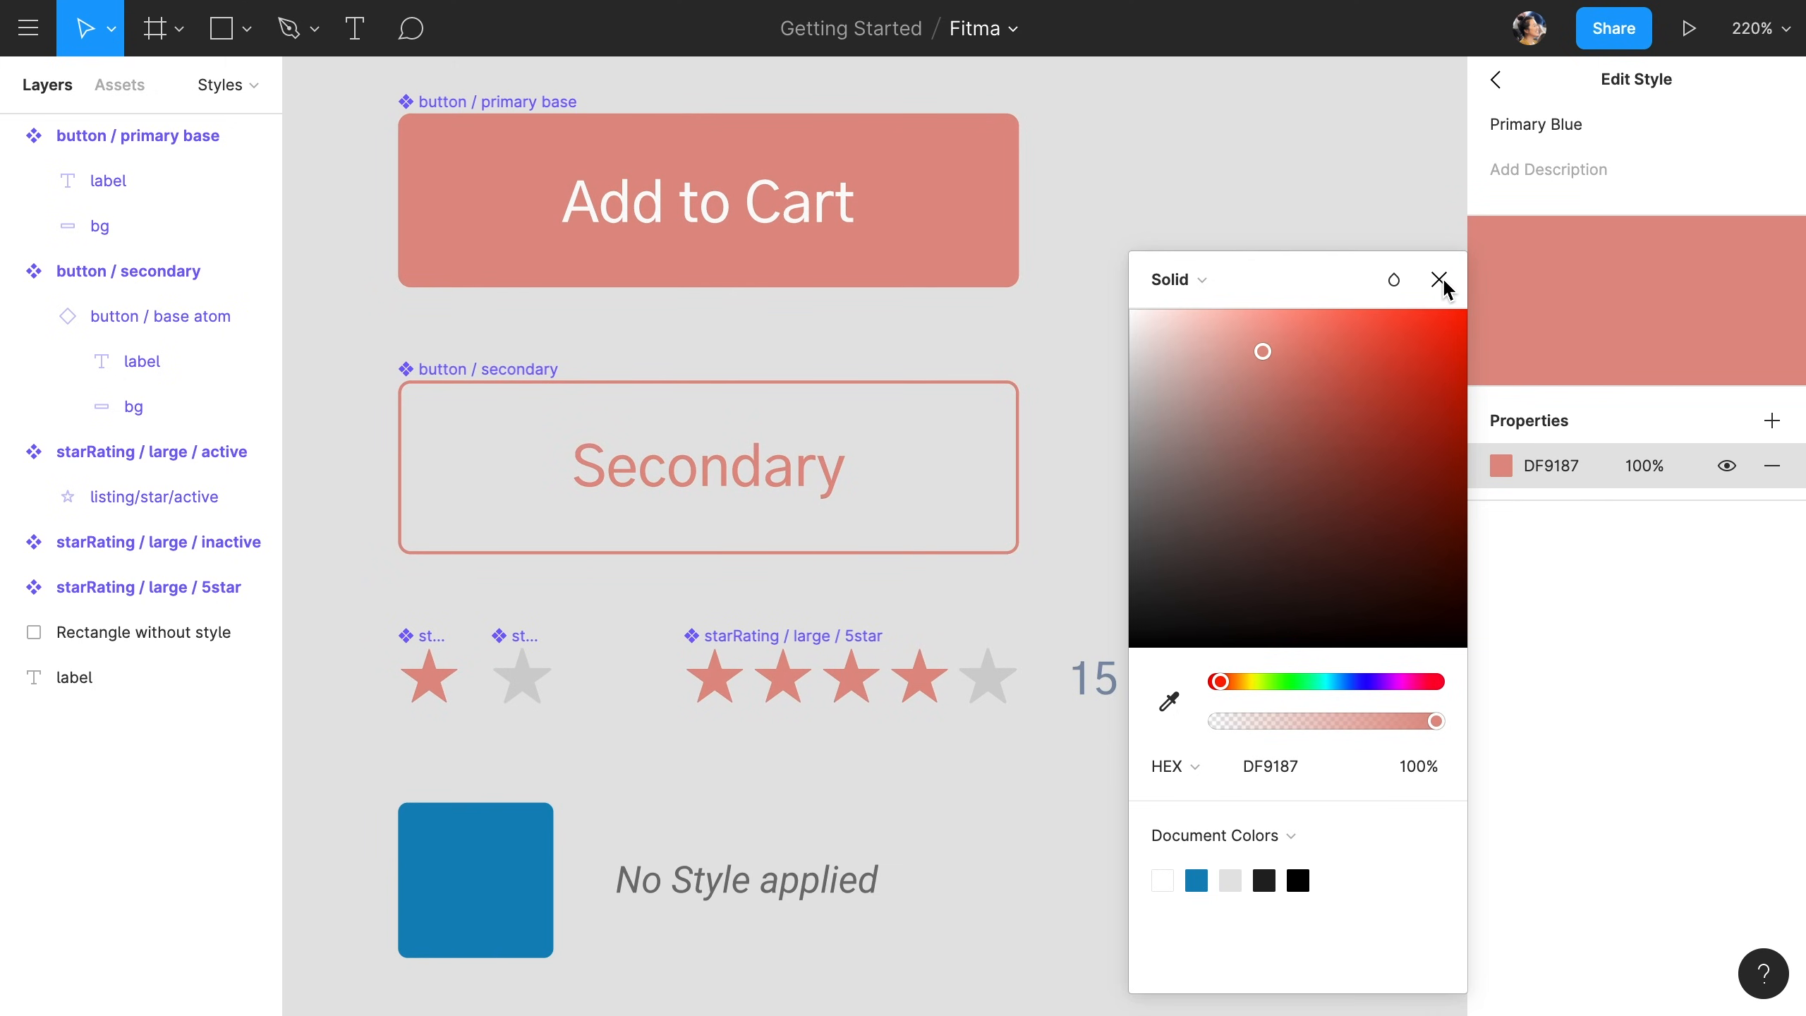
click(1438, 280)
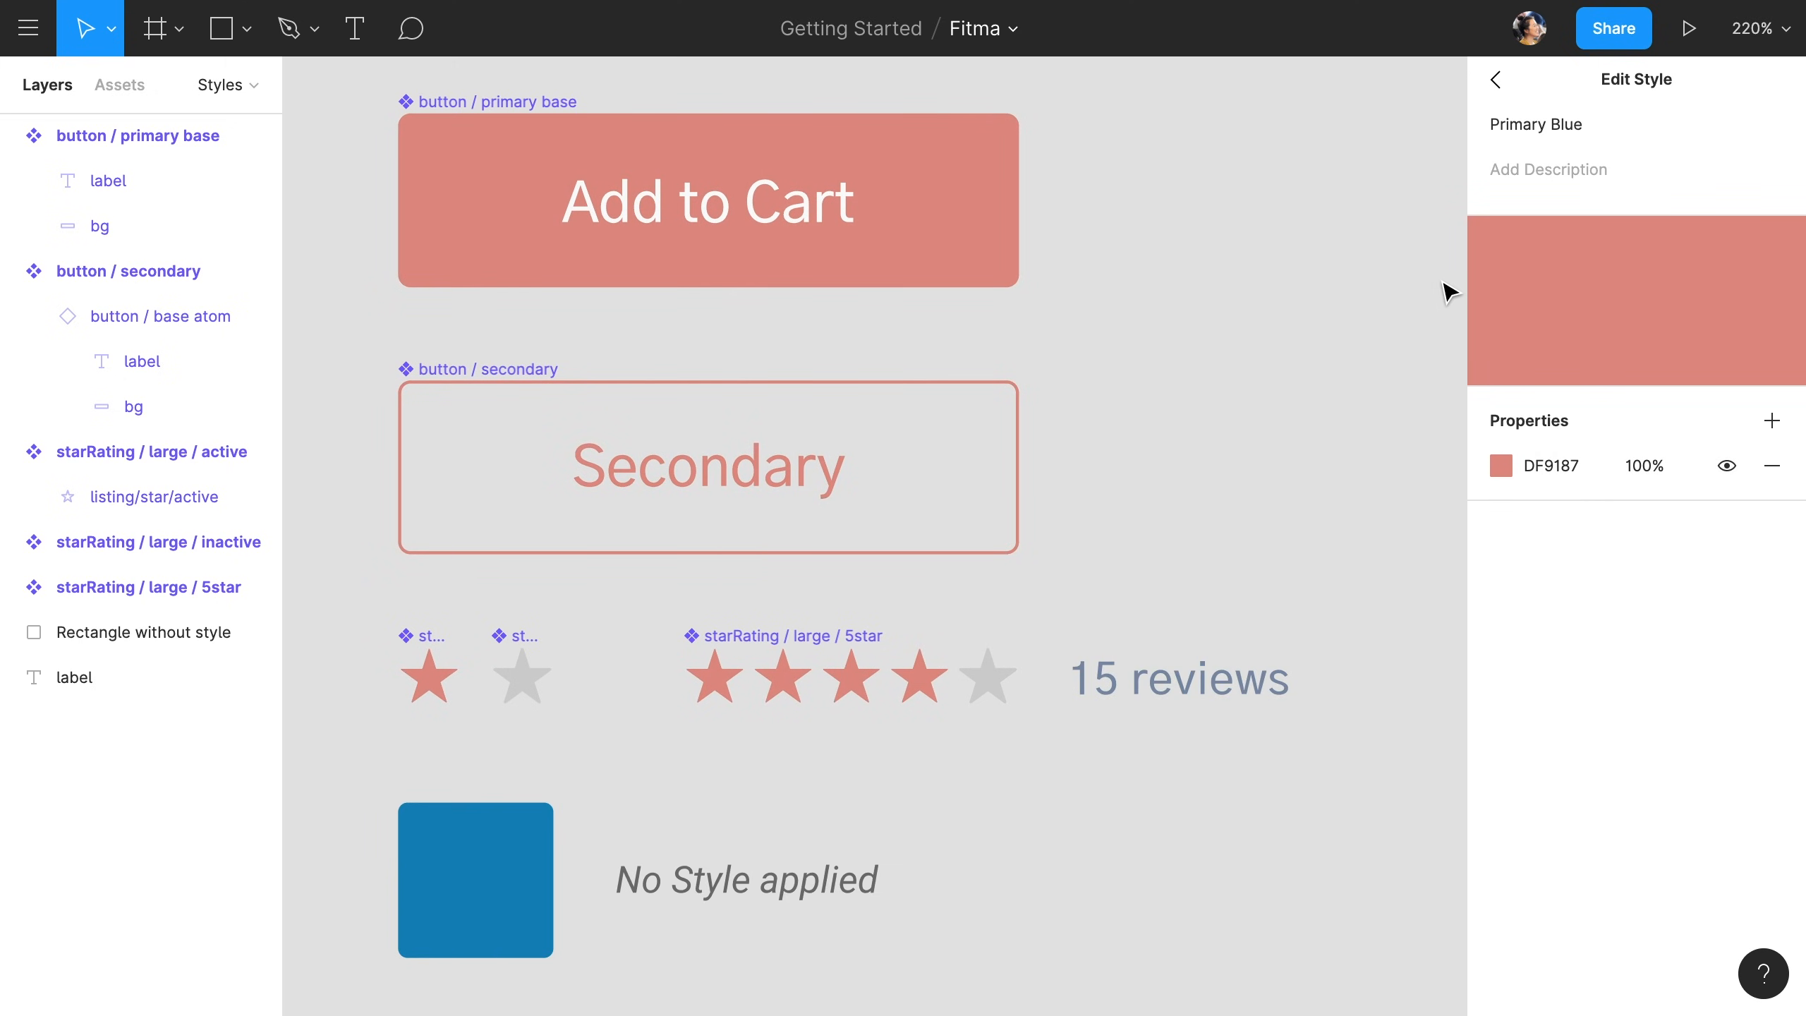